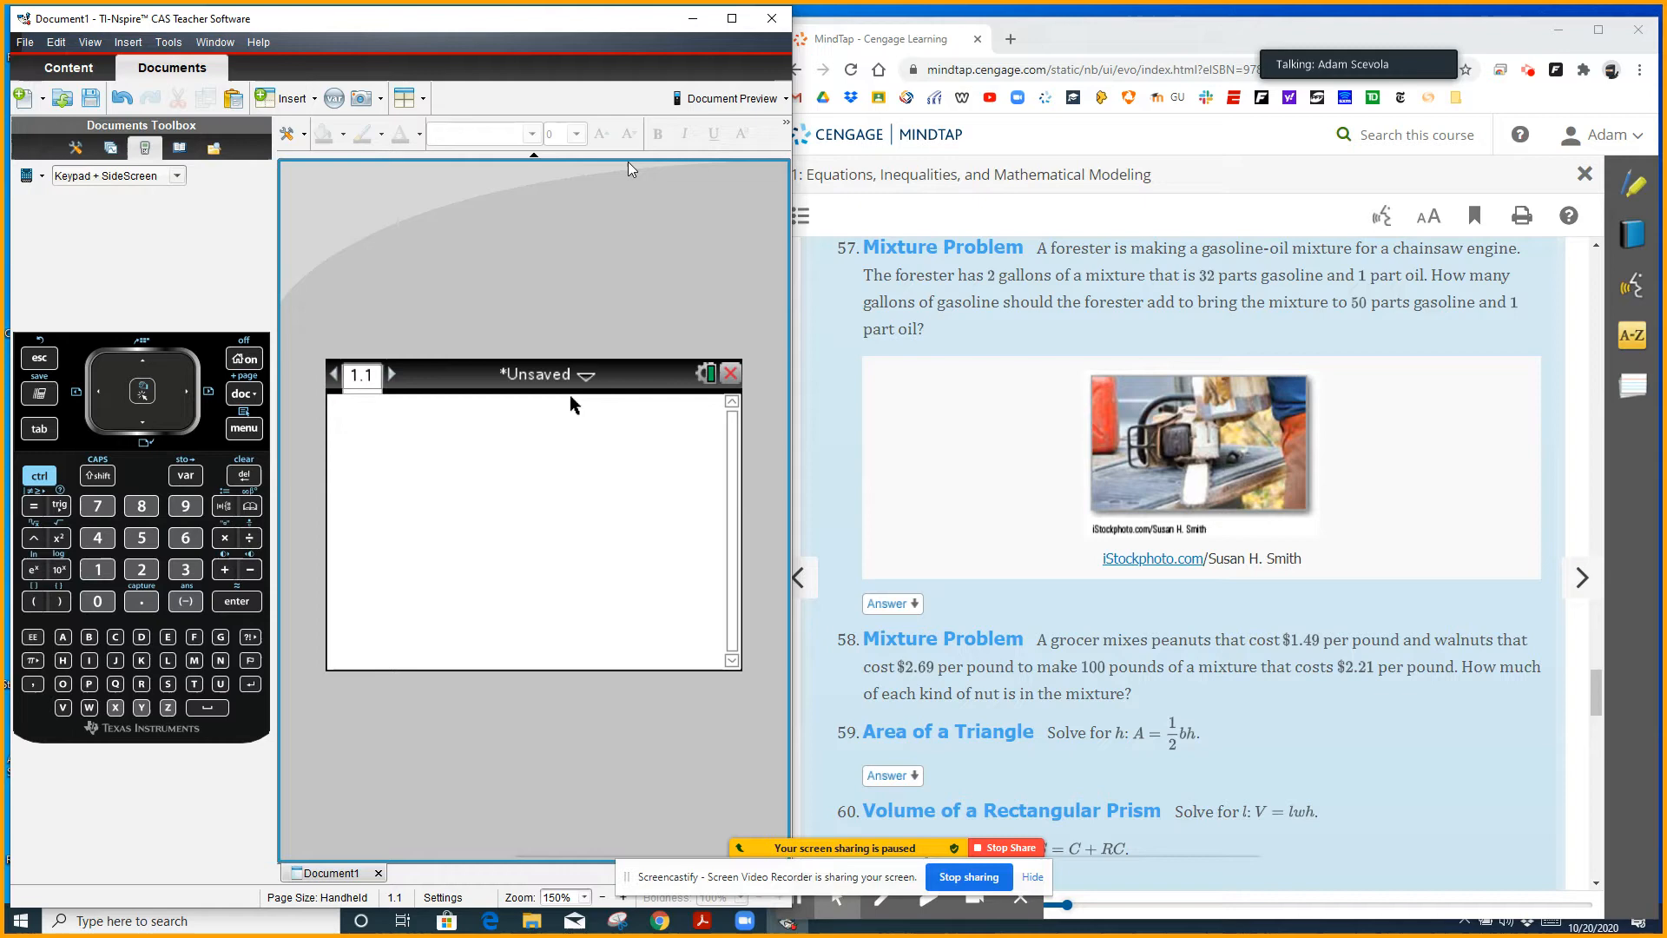
Insert solve() from the Algebra menu with a fraction template inside it
click(243, 428)
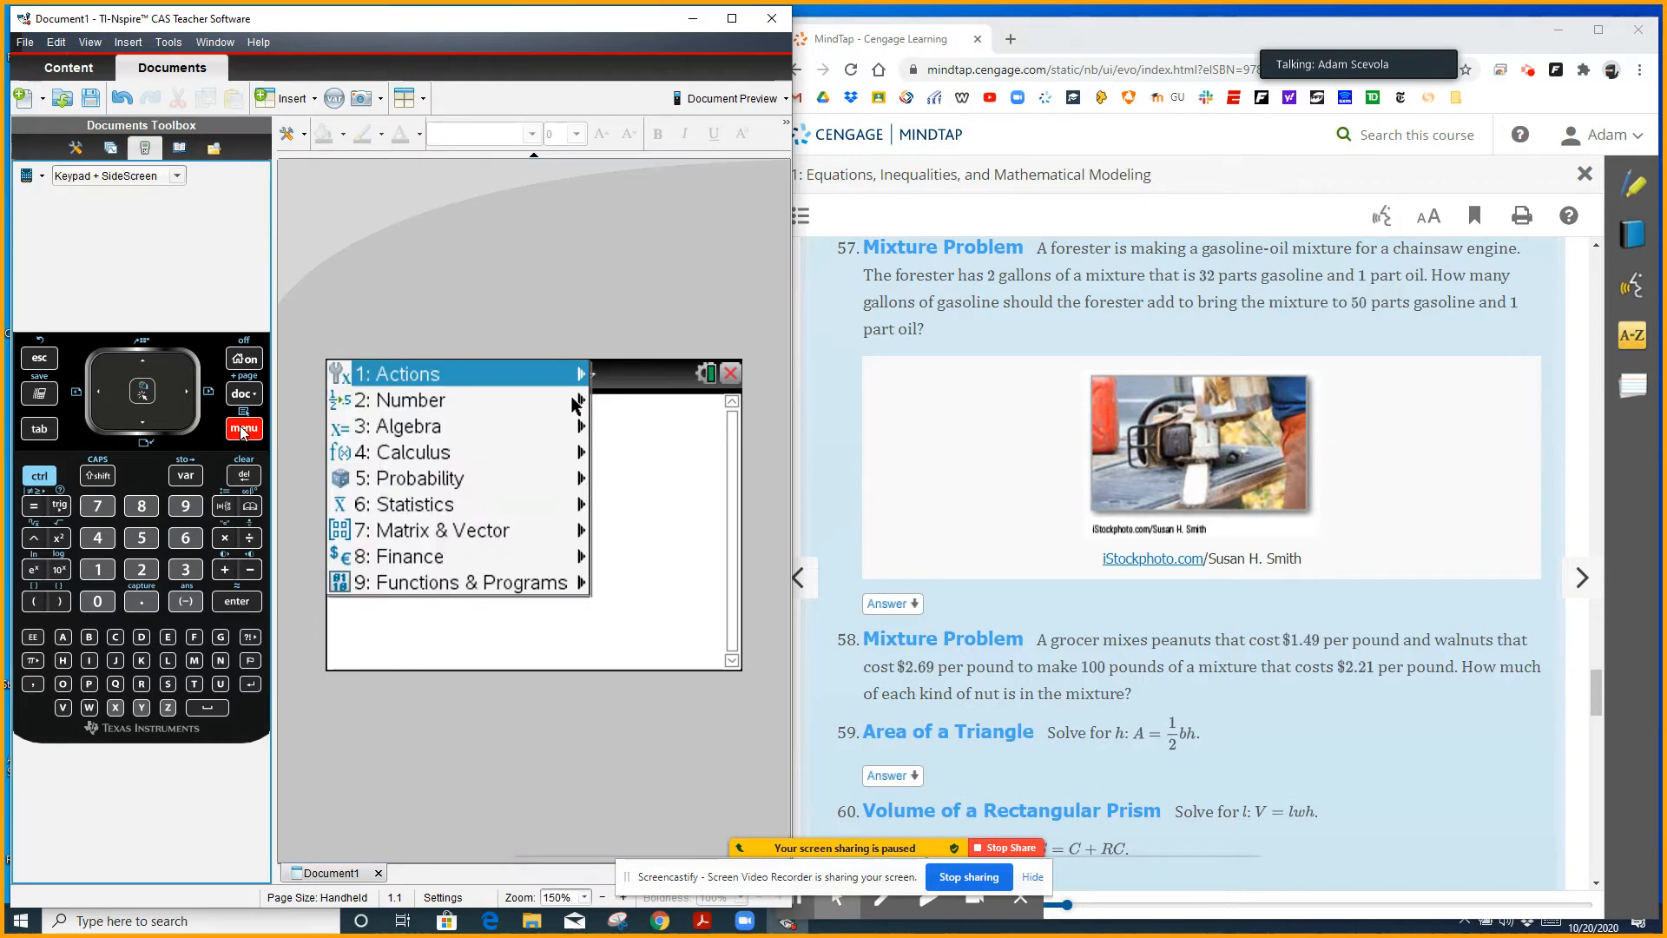
click(410, 427)
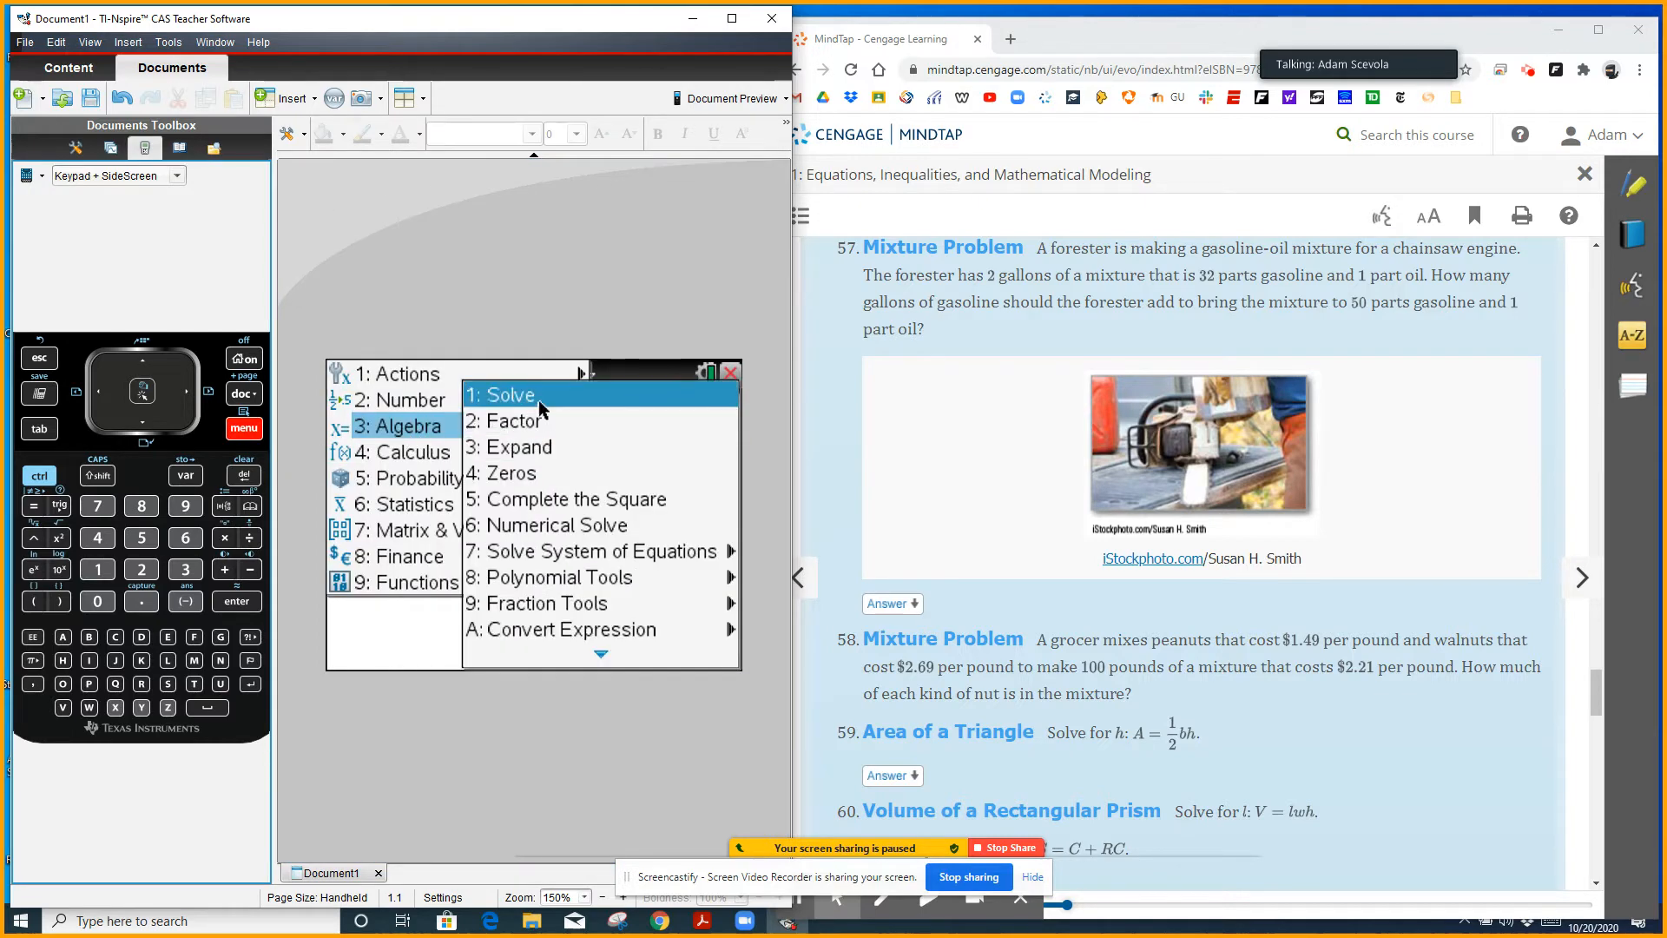
click(504, 394)
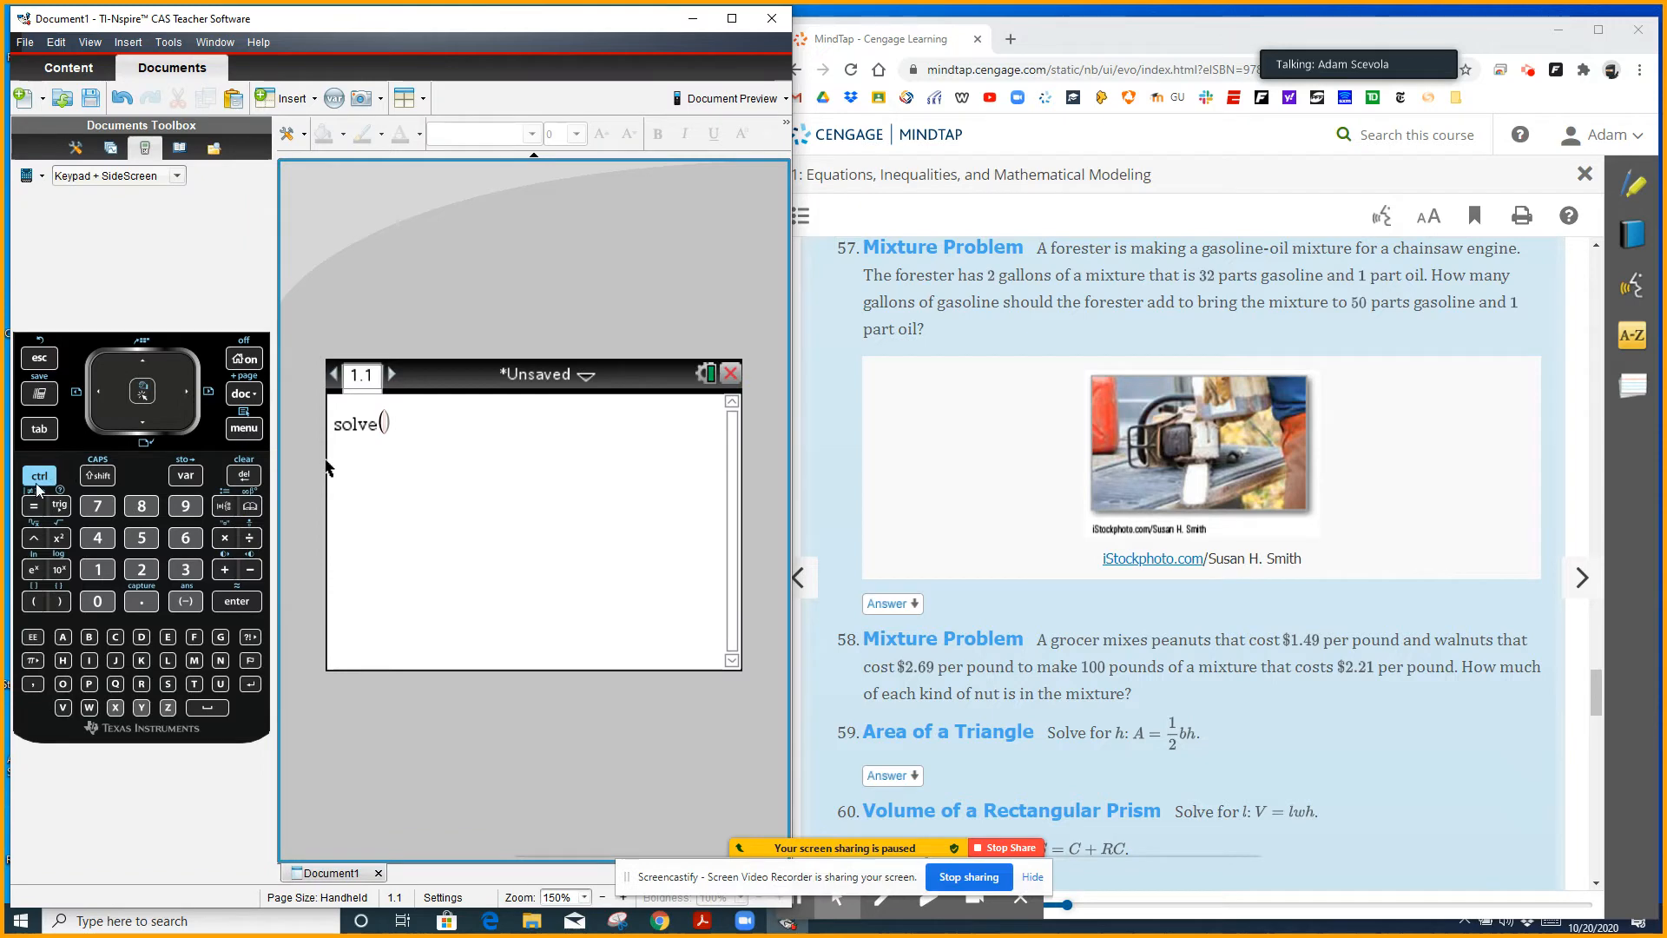
click(248, 537)
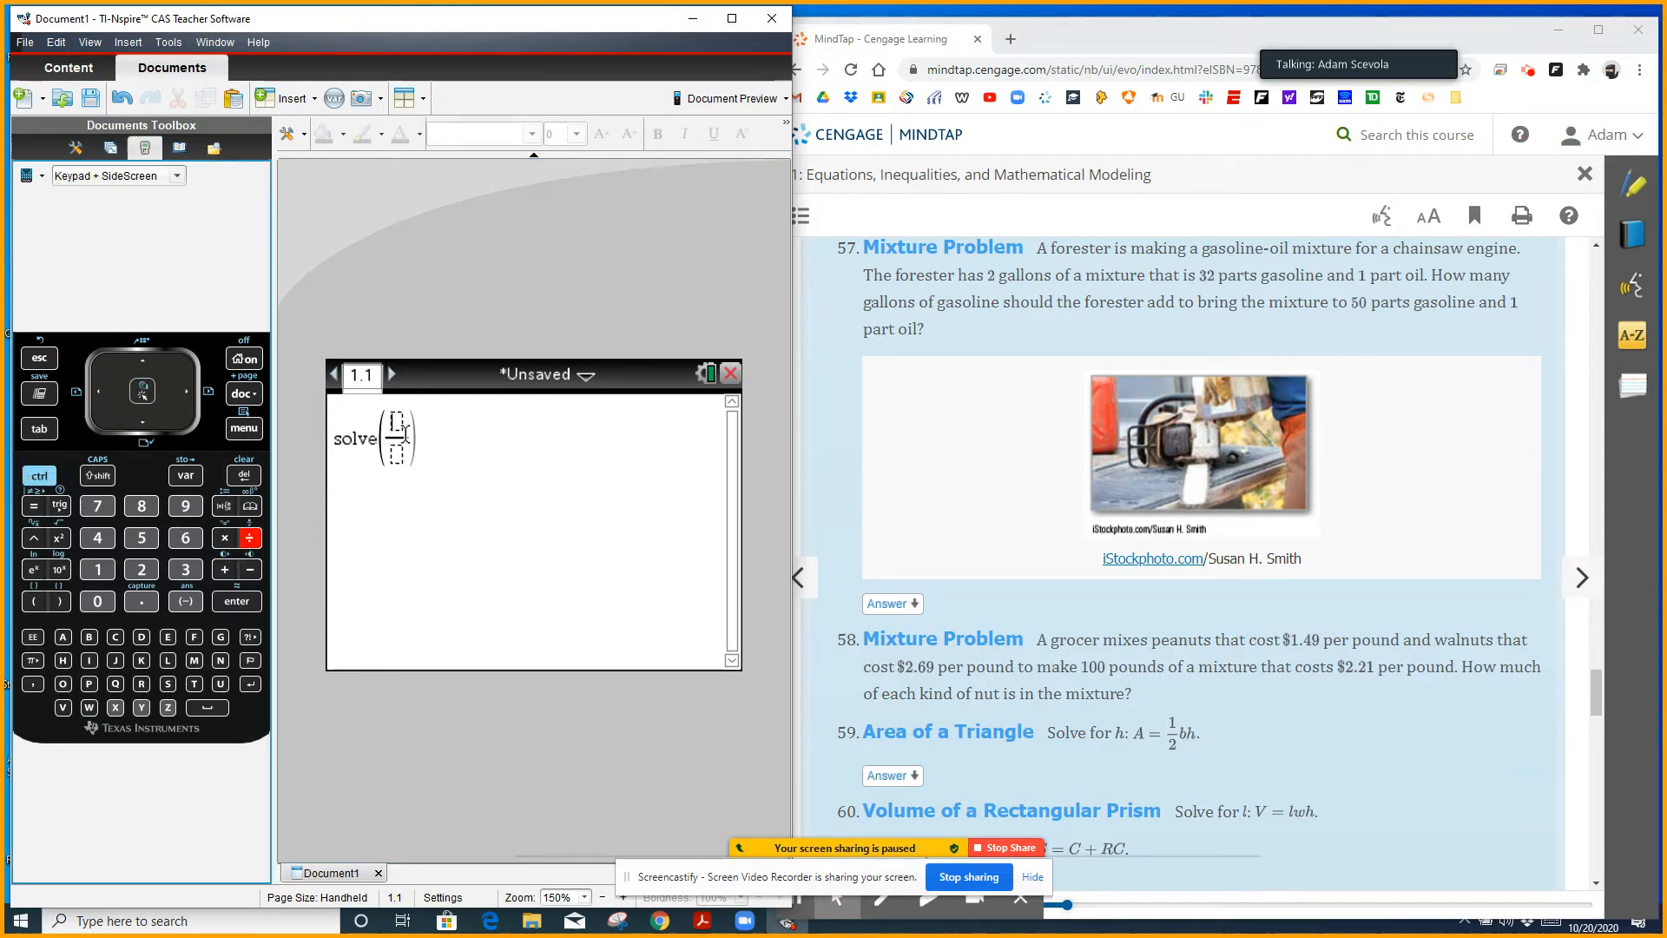
Build fraction = fraction inside solve, with 2·32/33 over 2 on the left side
click(30, 505)
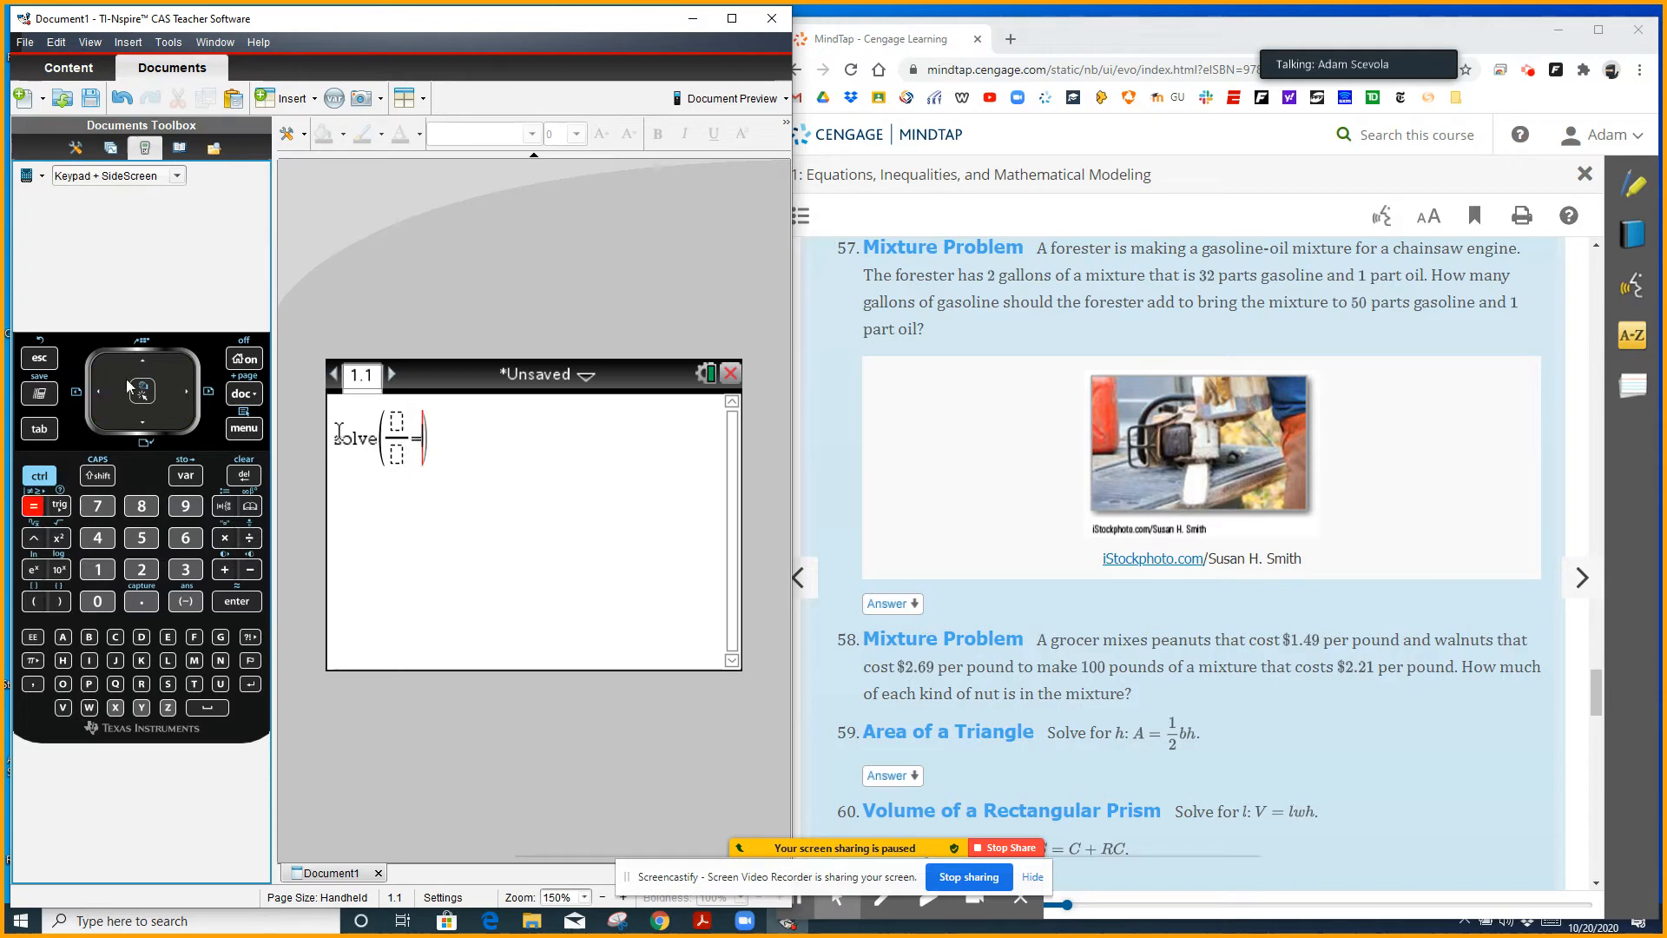
click(252, 539)
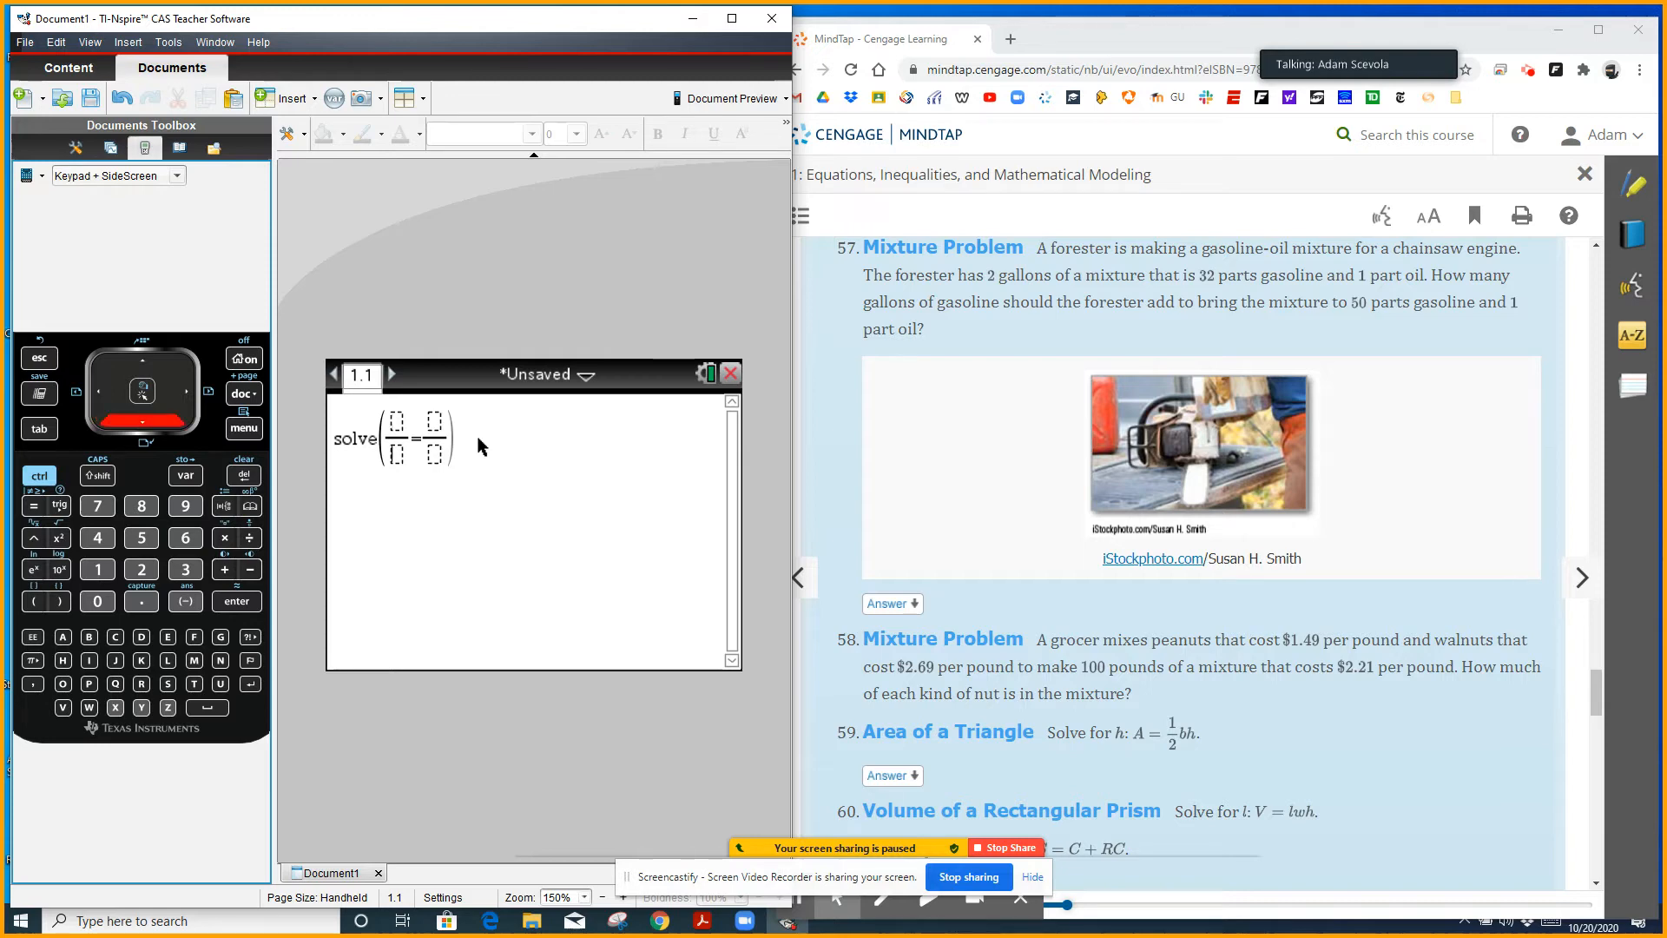
click(141, 570)
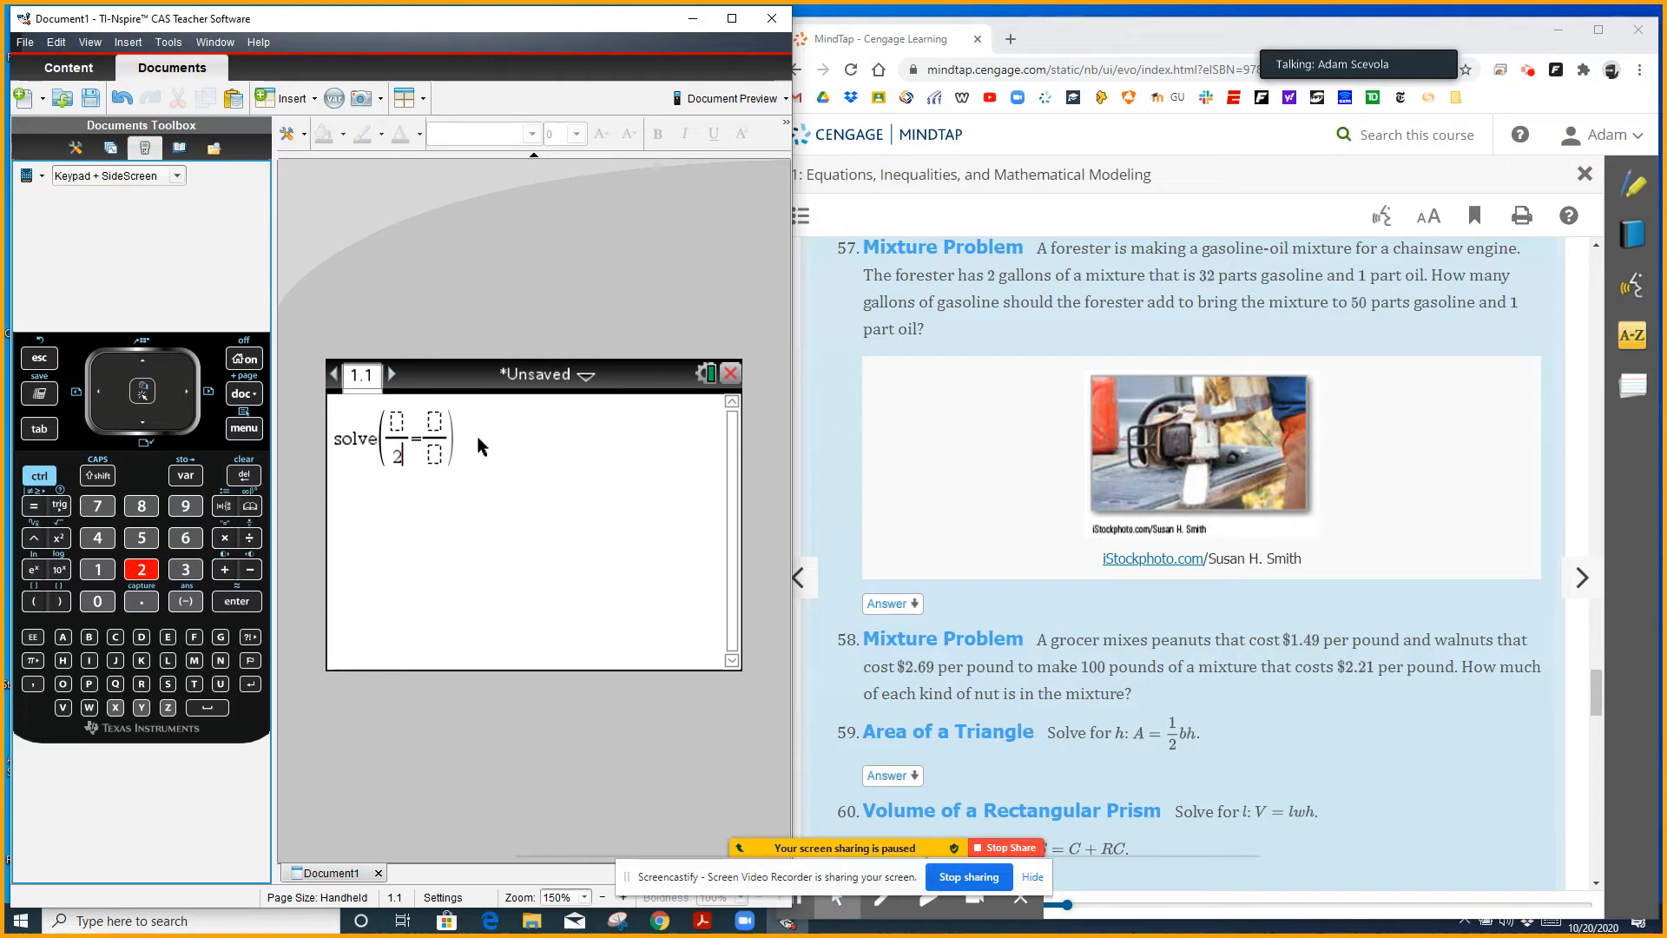
click(140, 570)
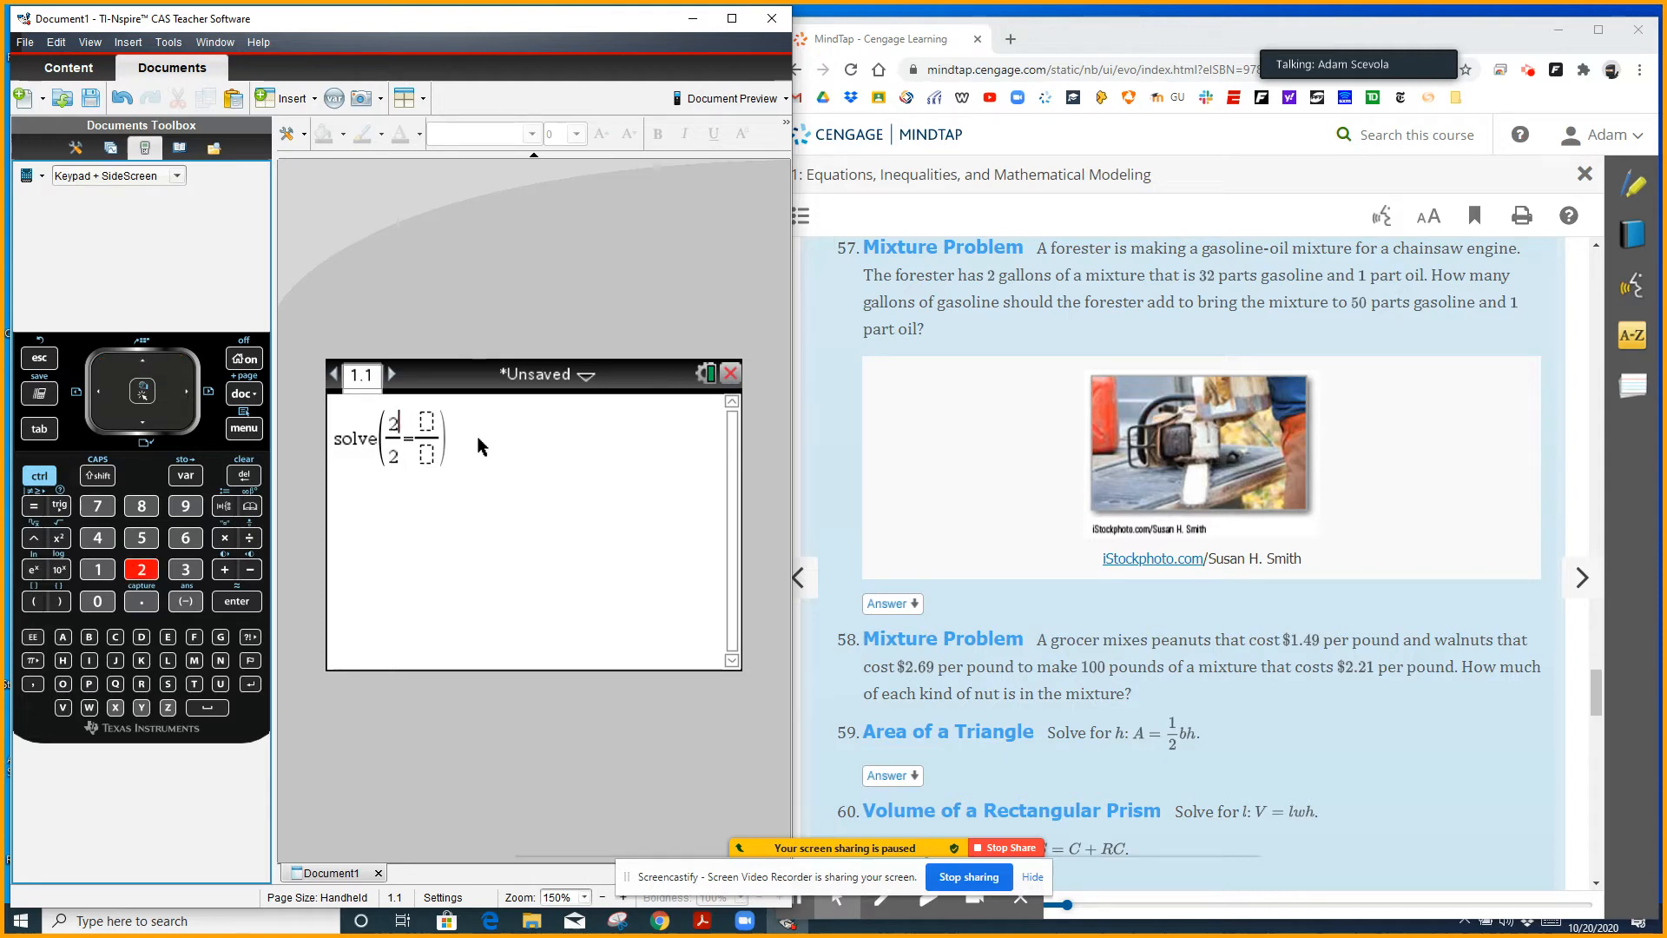
click(224, 538)
text(·32/33)
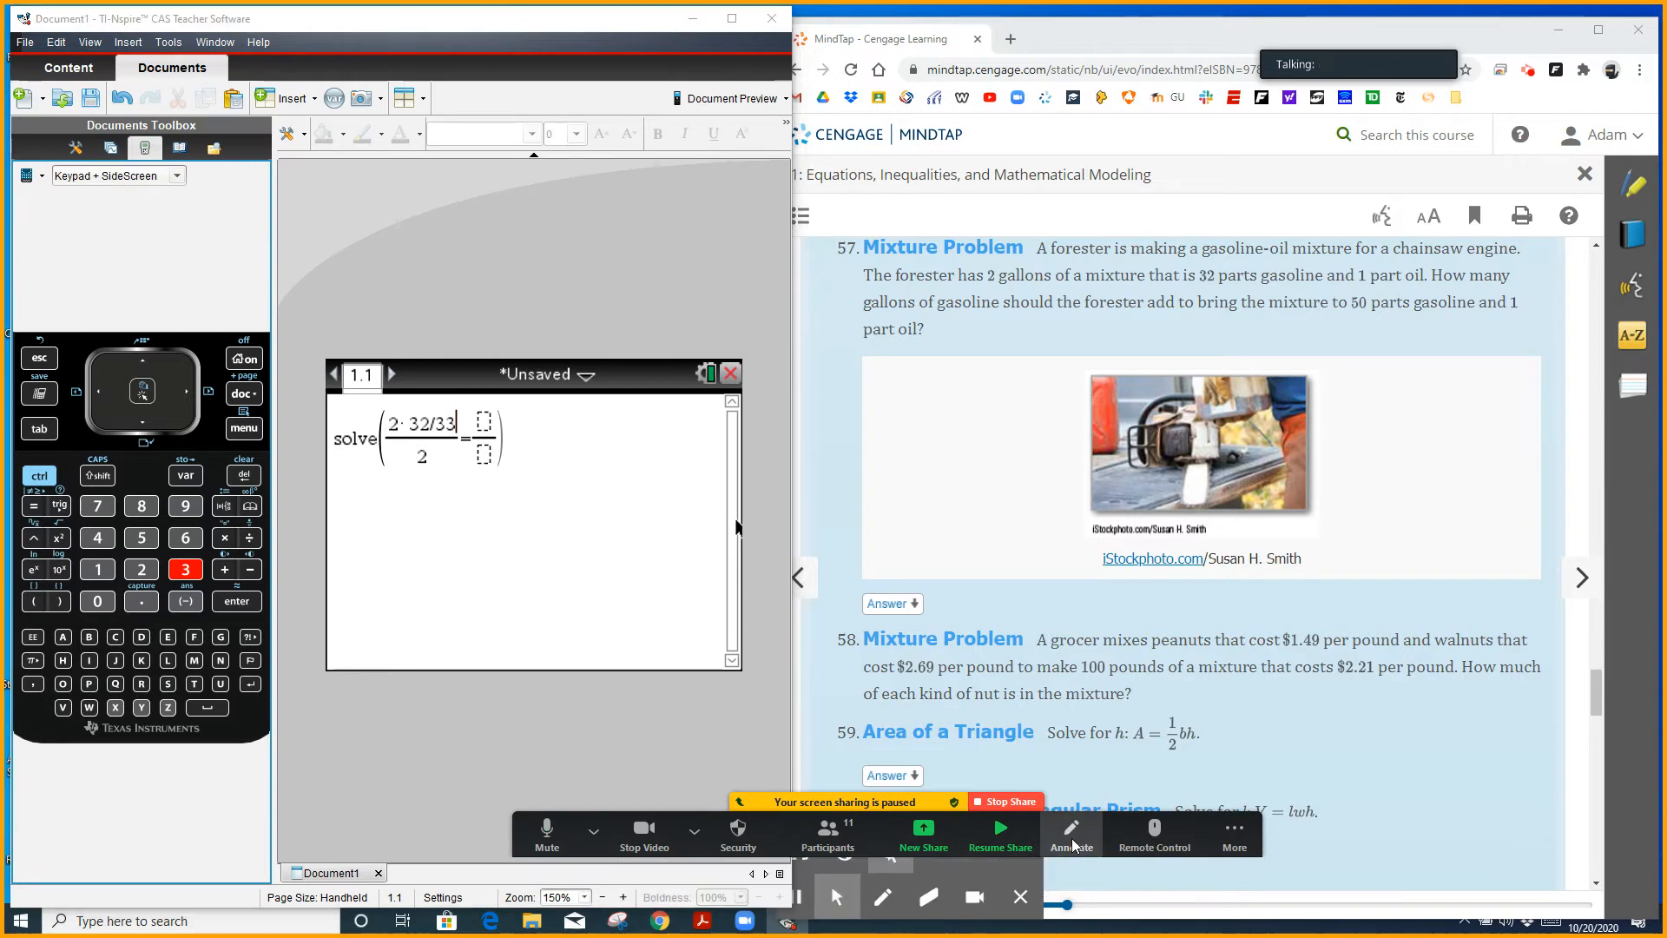
click(1072, 835)
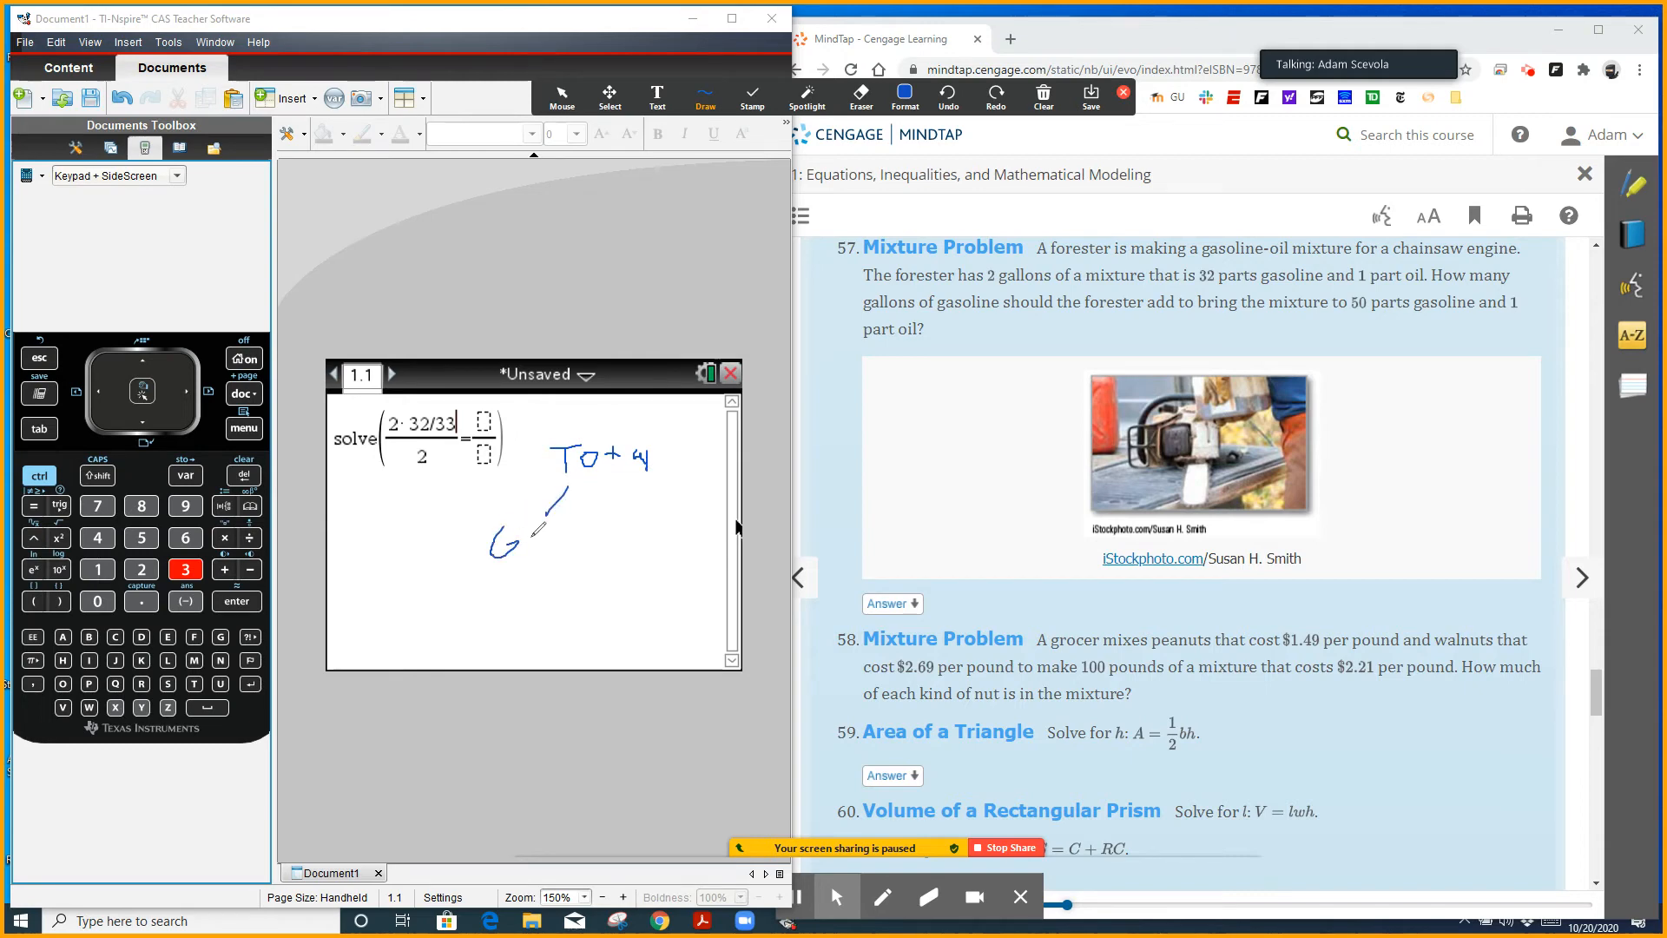
drag(521, 542, 580, 547)
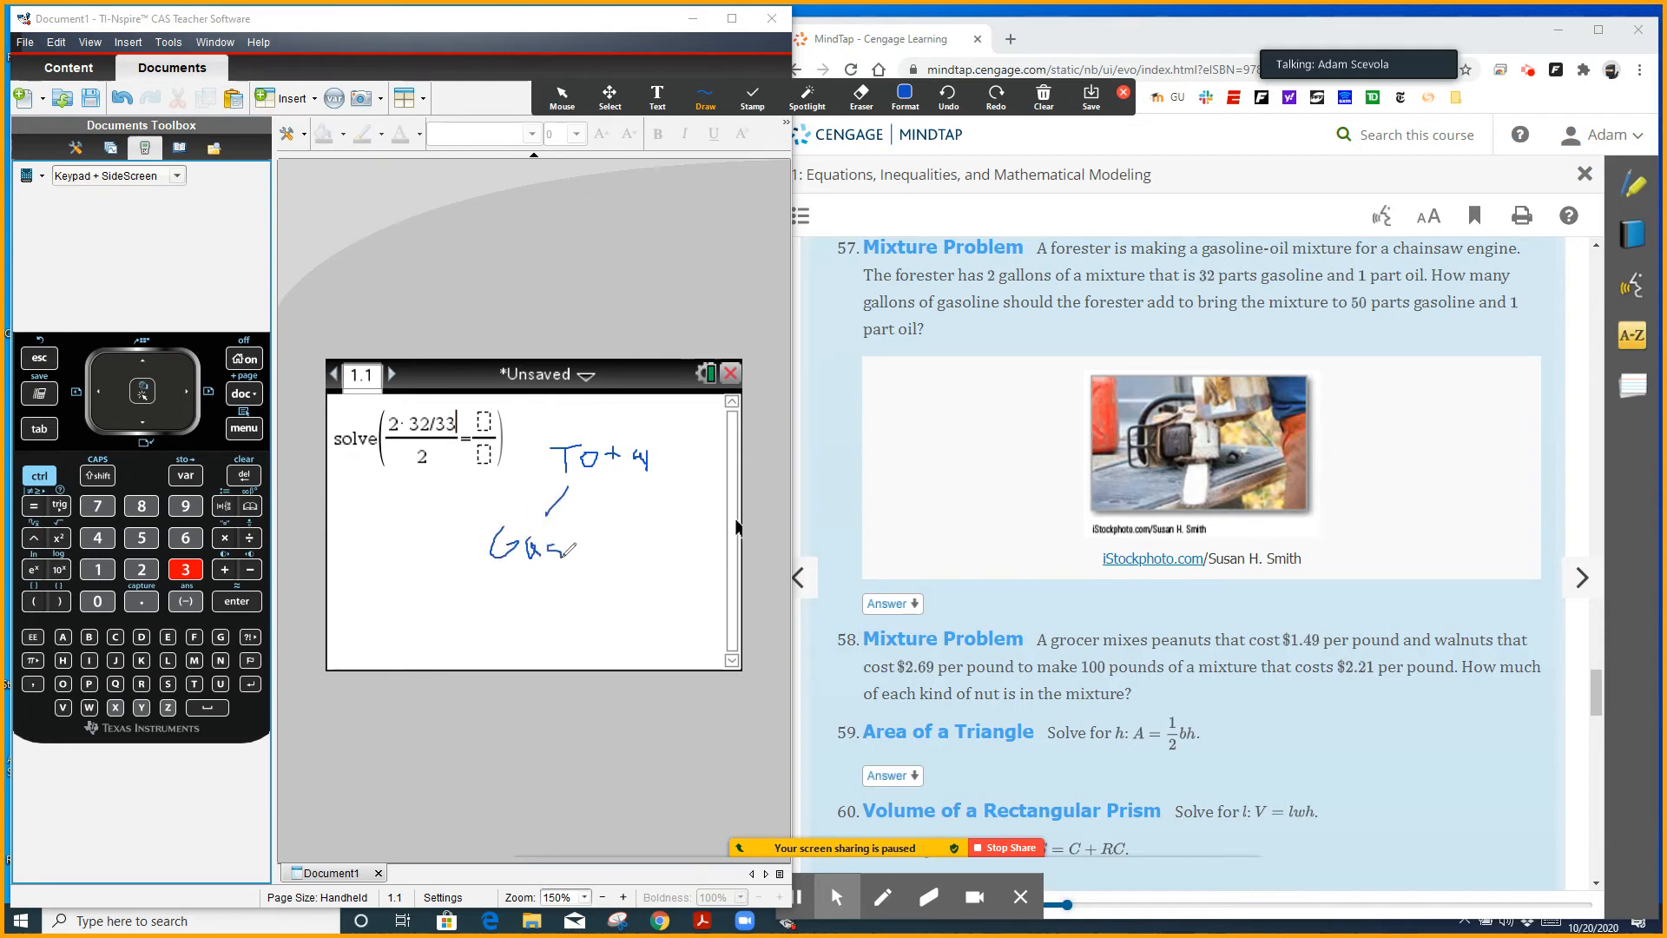
drag(569, 537, 601, 532)
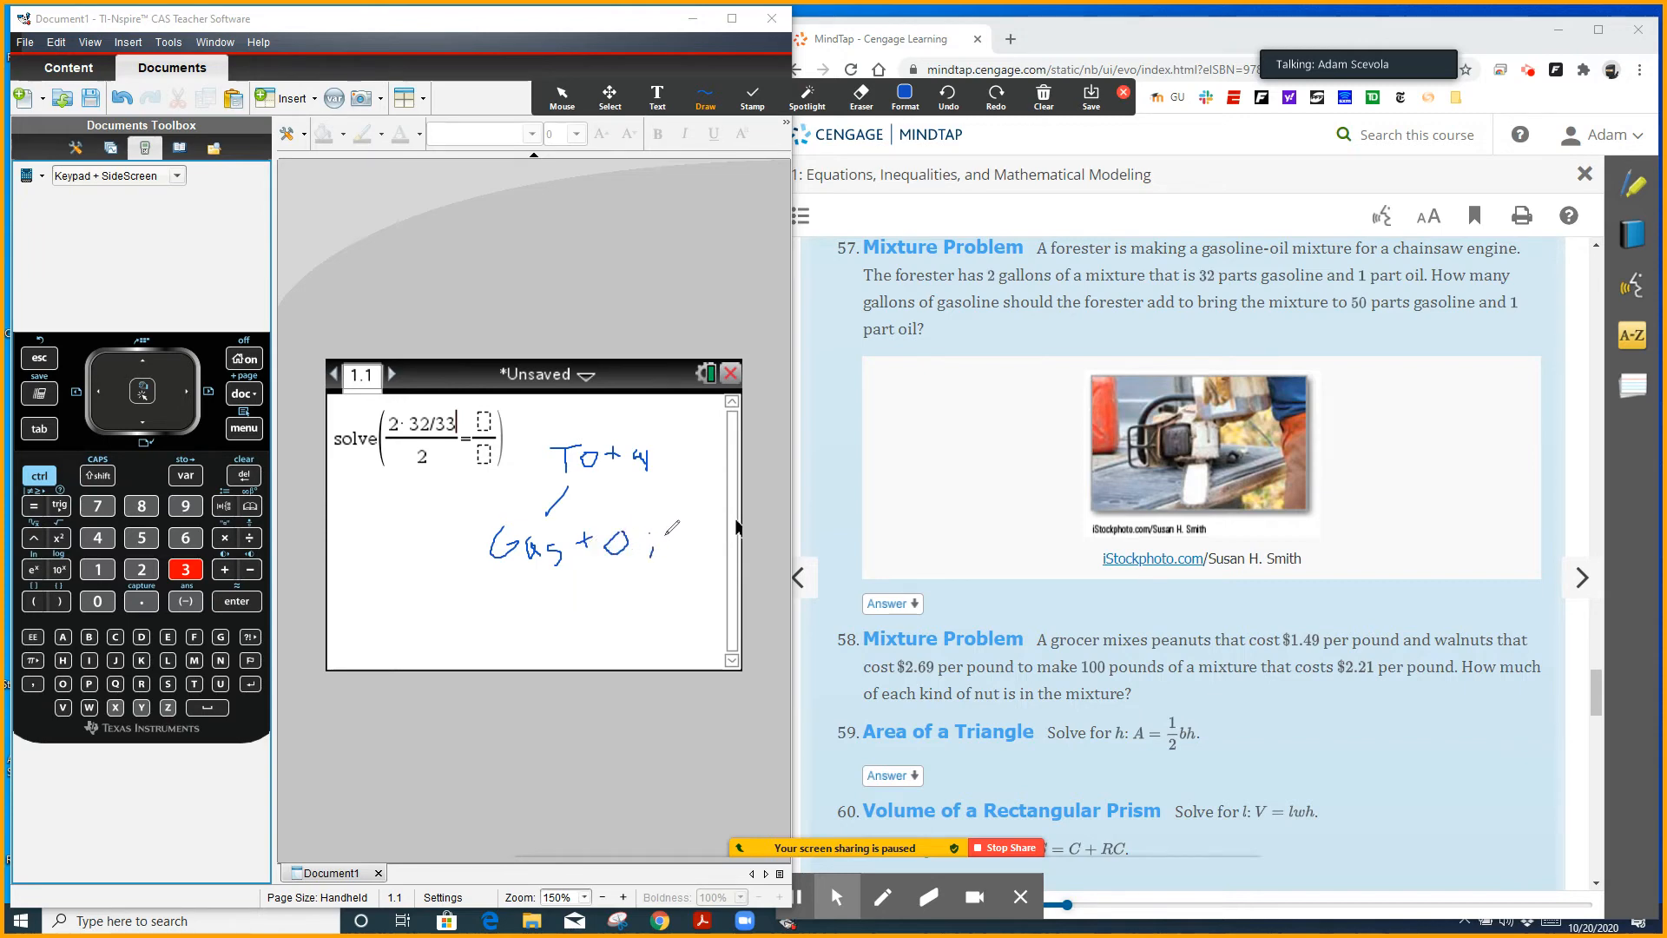
drag(552, 431, 702, 420)
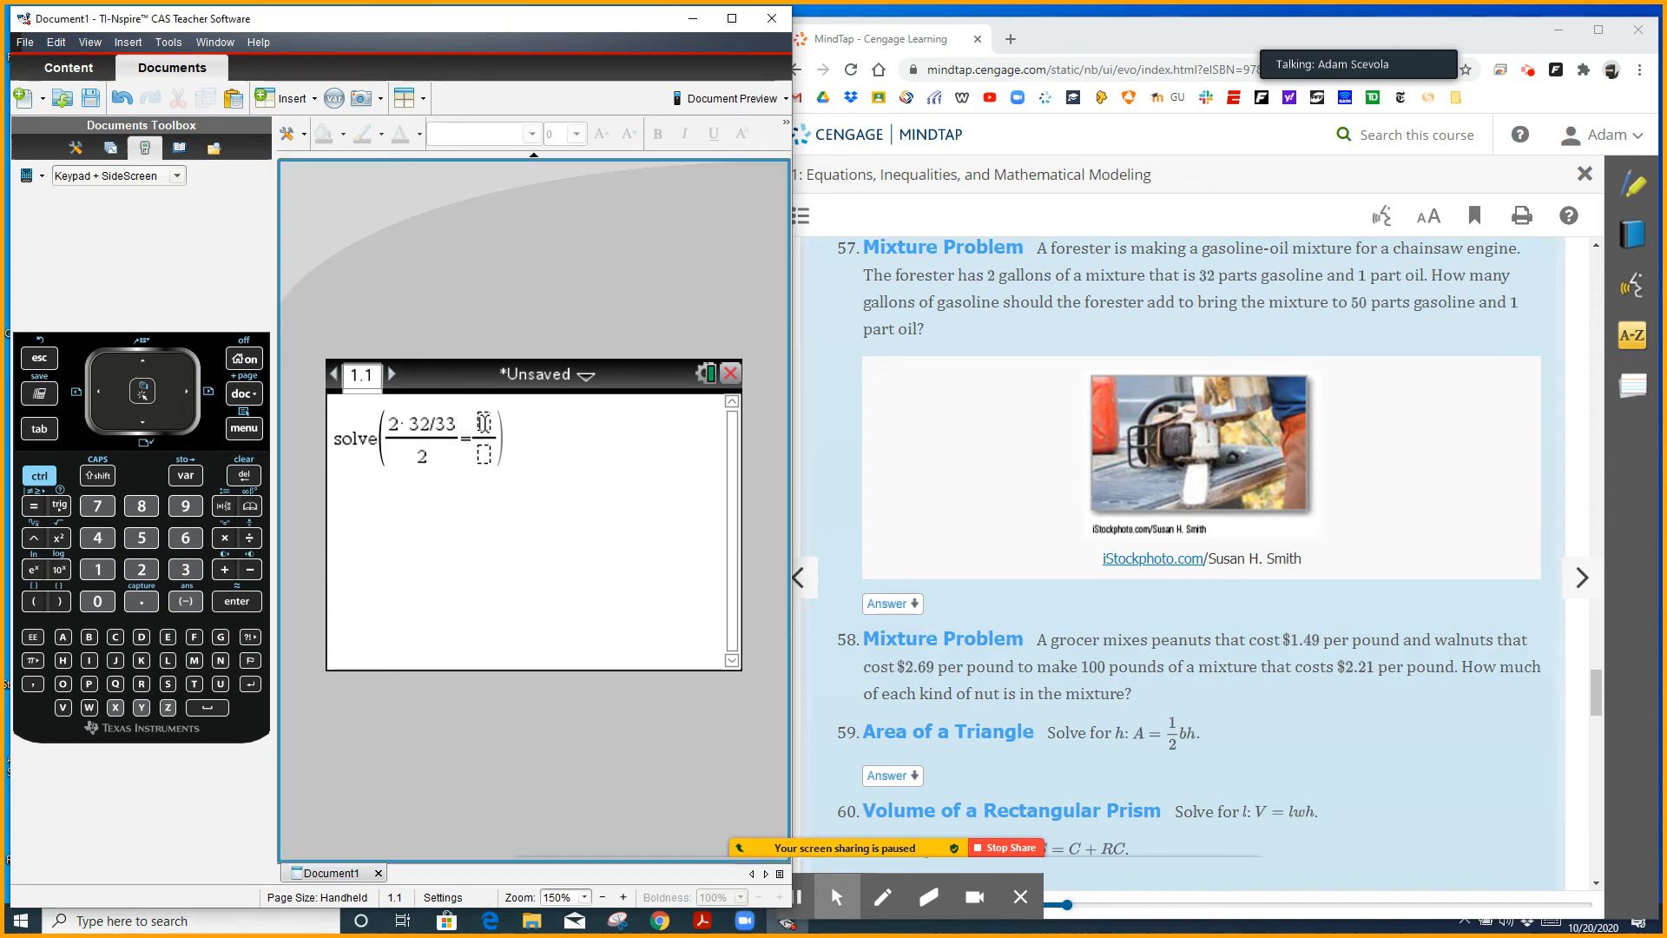
Enter 50/51 on the right and add +x to both parts of the left fraction
click(243, 476)
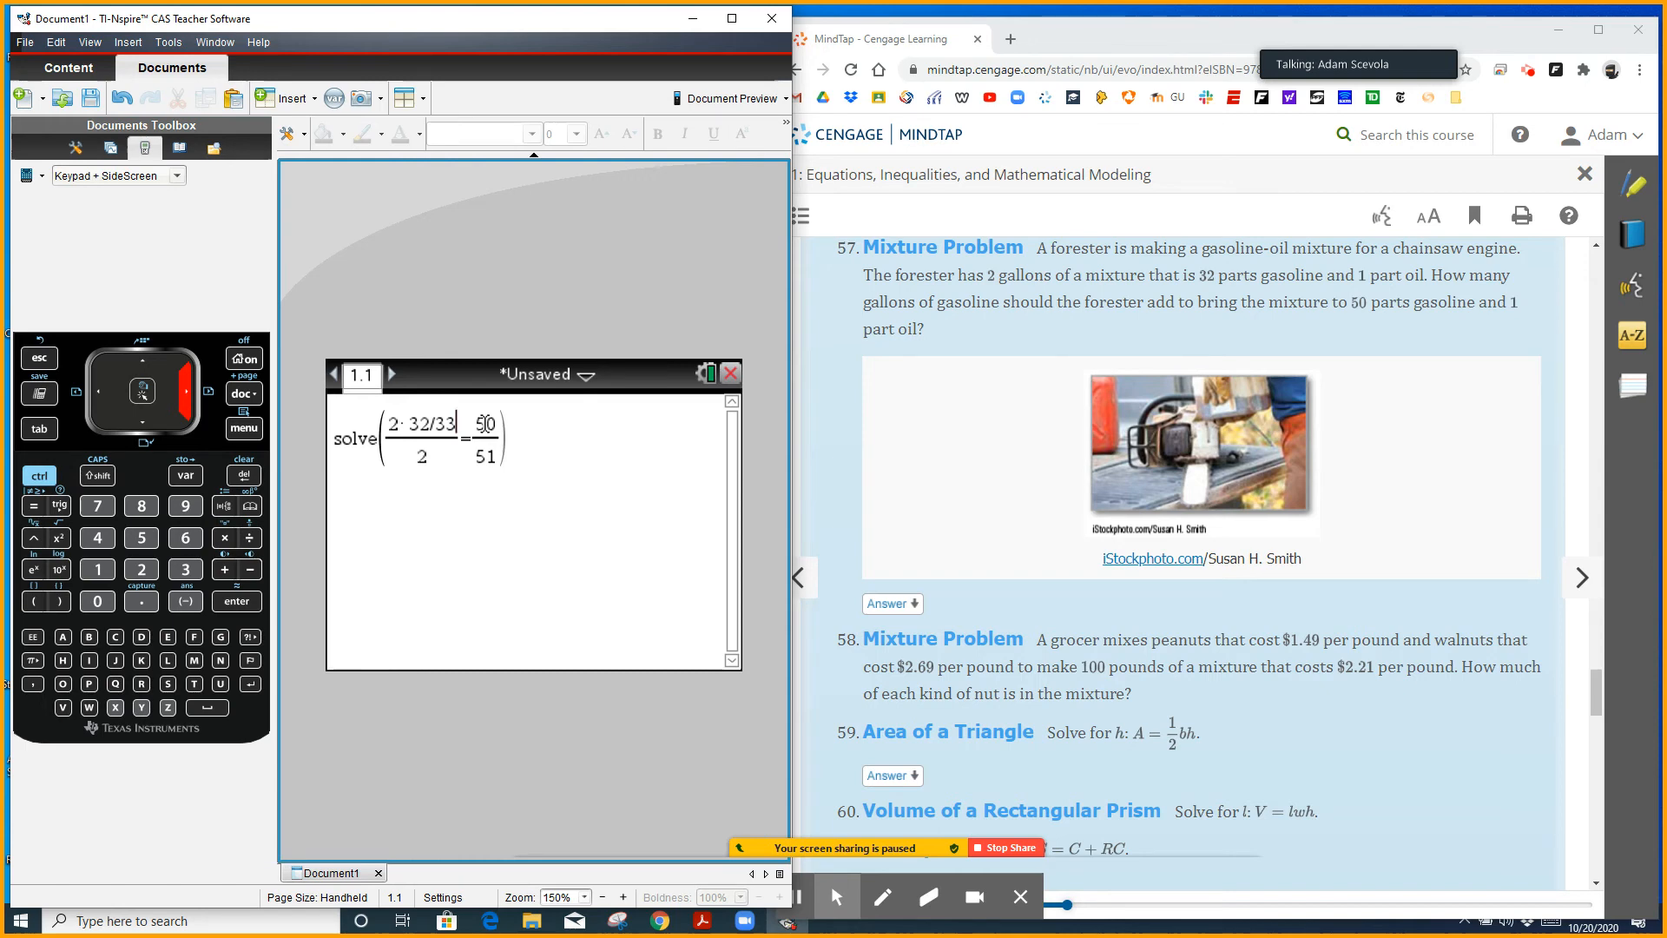
text(+x)
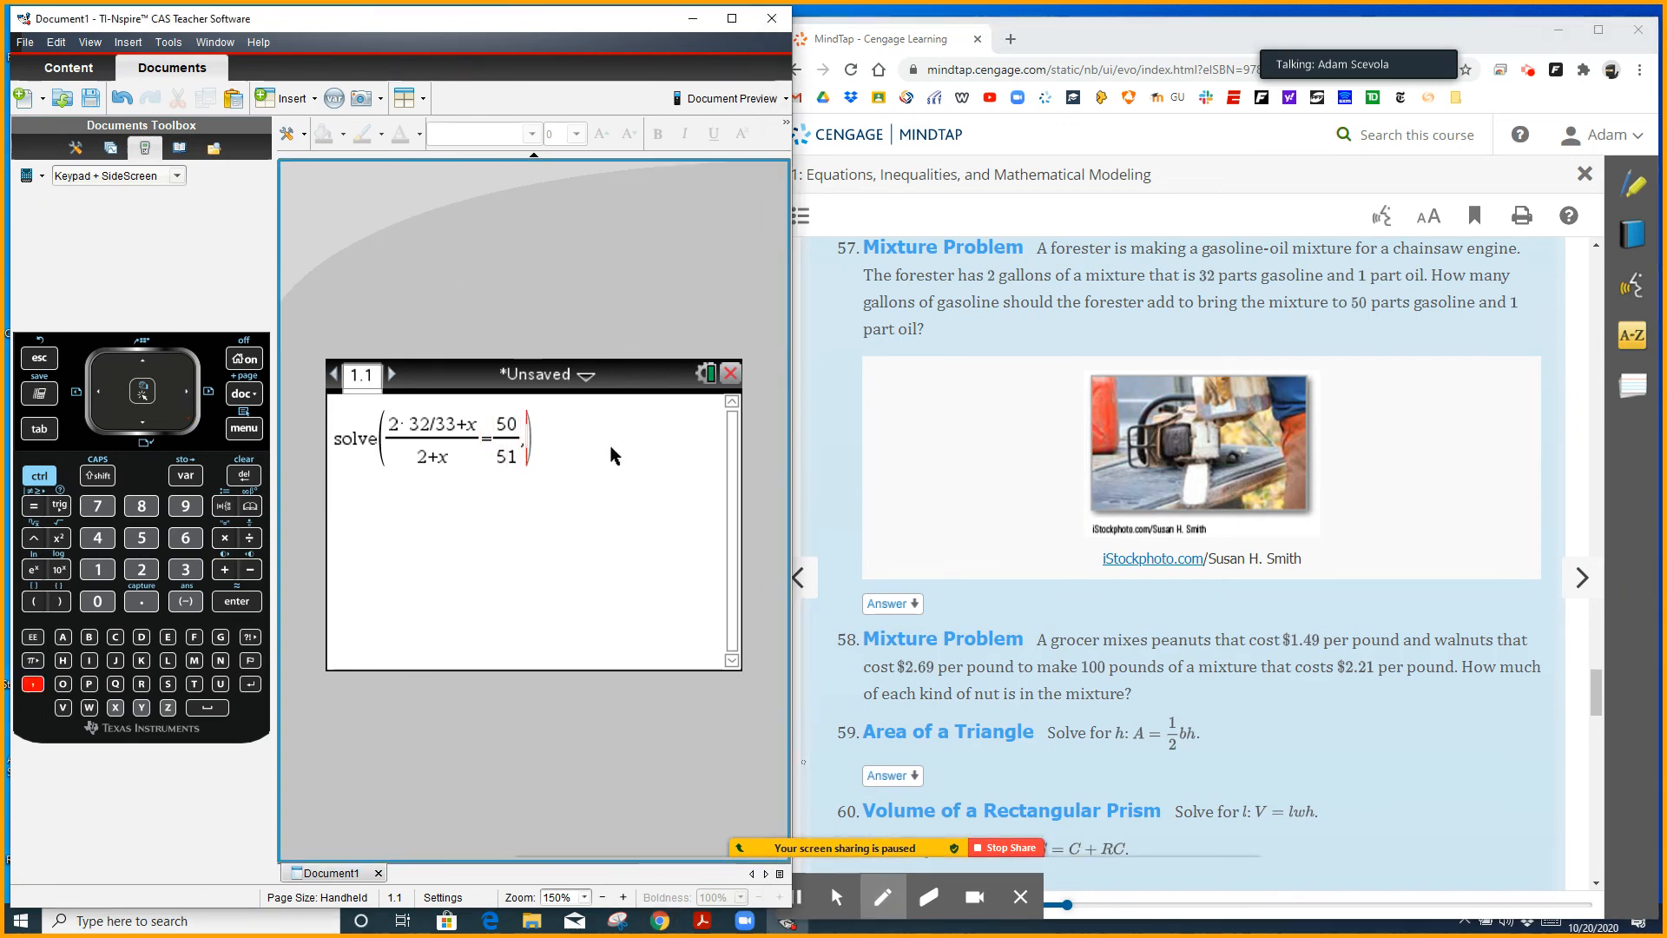
text(x)
key(enter)
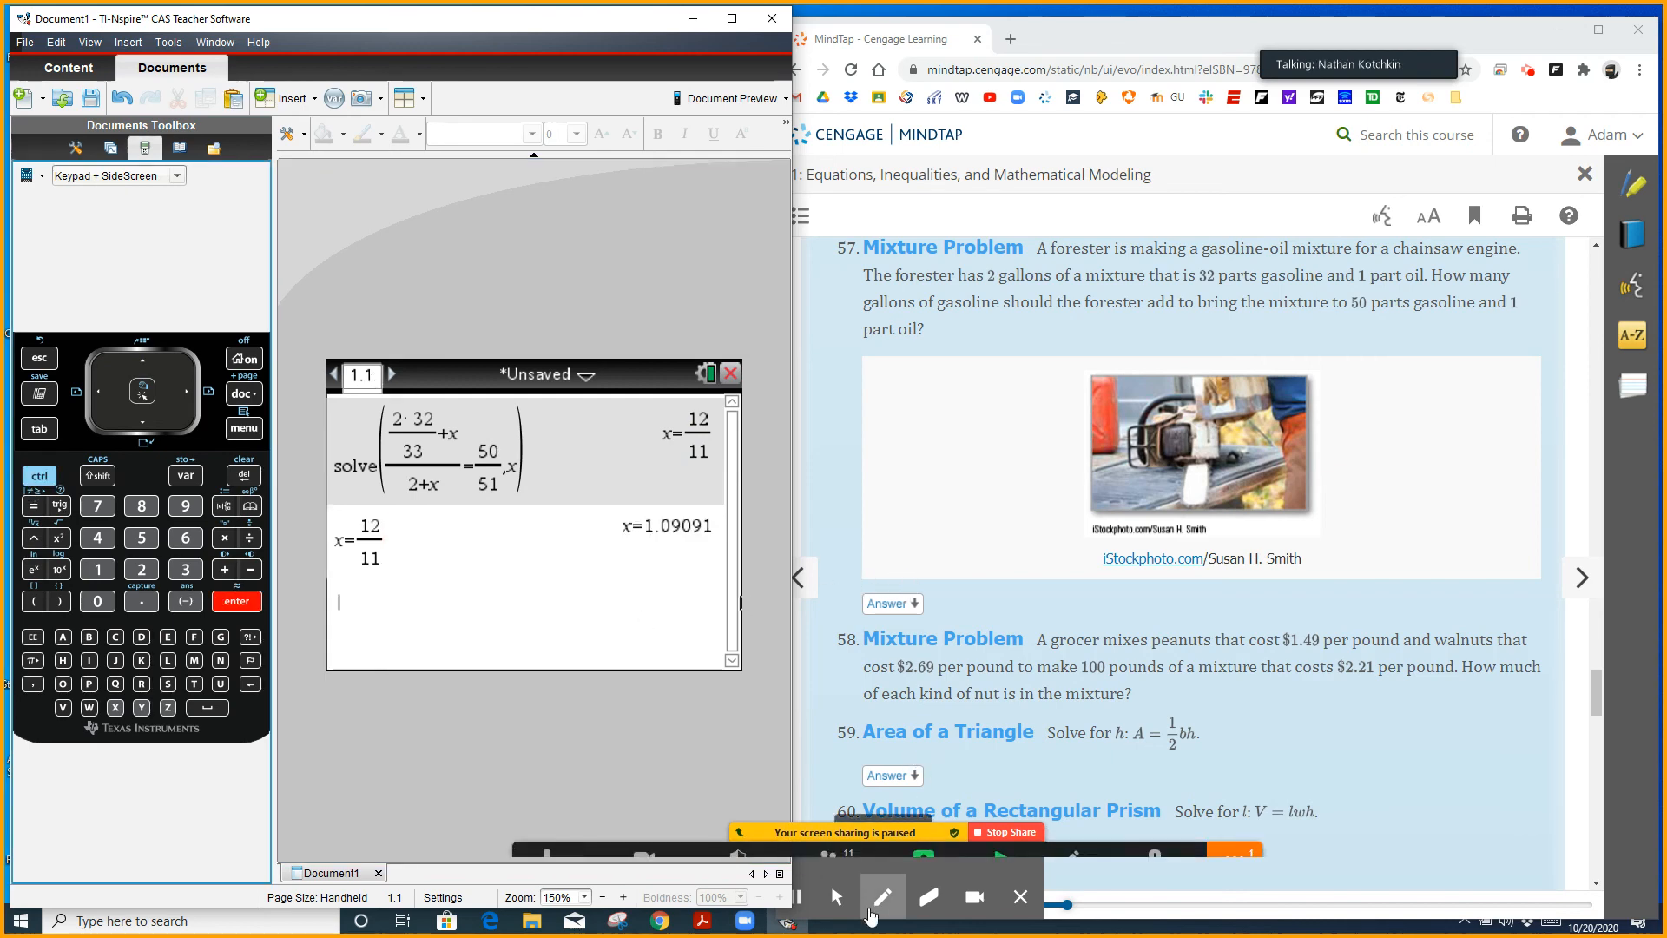
Open the meeting app's more-options list over the solved result x=12/11 ≈ 1.09091
click(1233, 851)
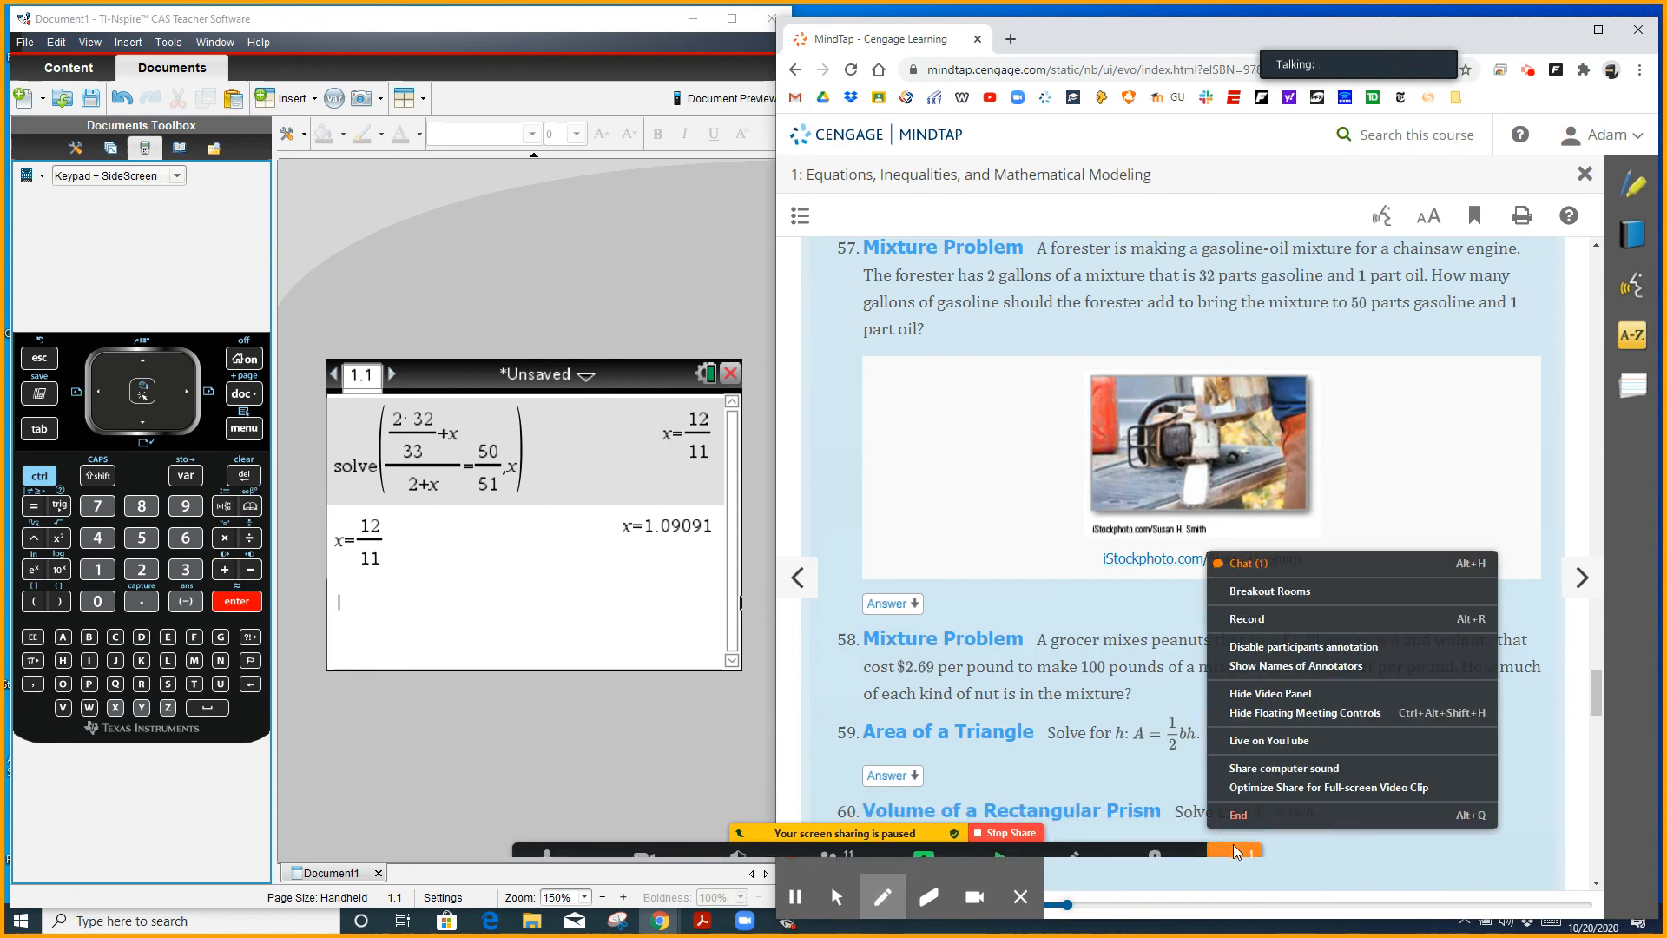